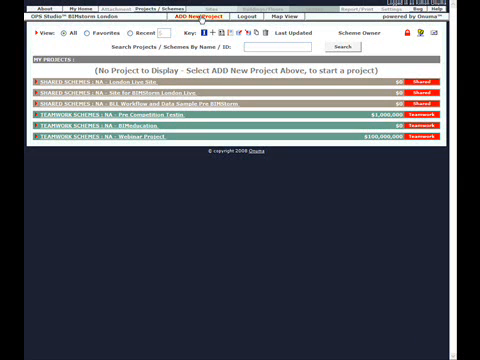
# Create a new project titled 'My Team Project' and submit the form.
pyautogui.click(192, 16)
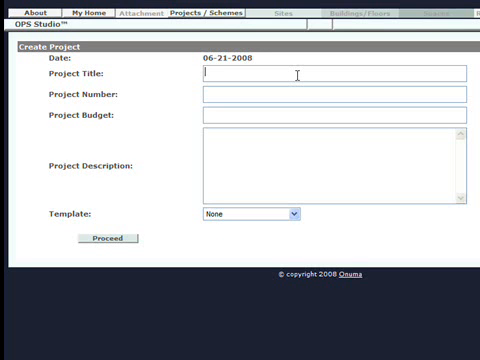
pyautogui.write('My te')
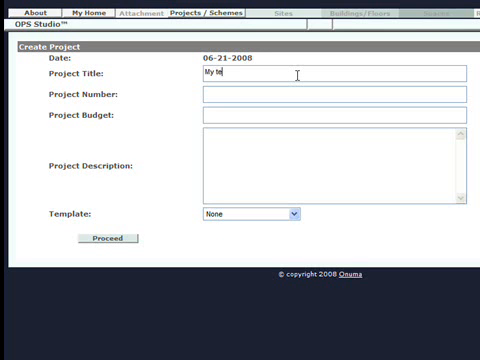
pyautogui.write('am Projec')
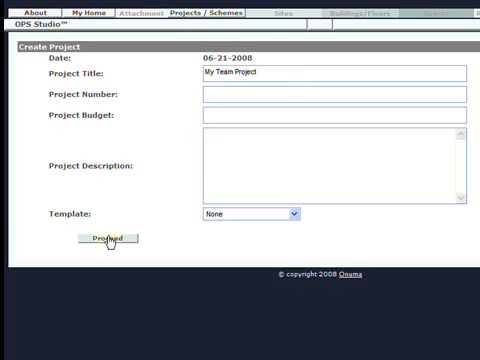
pyautogui.click(108, 240)
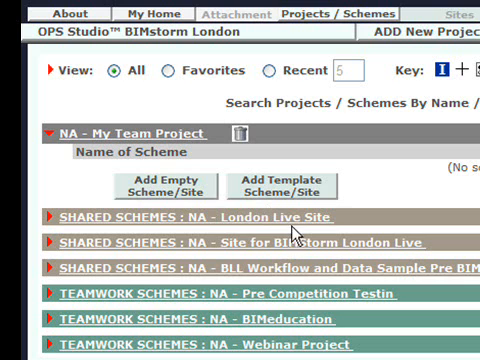
pyautogui.moveTo(236, 268)
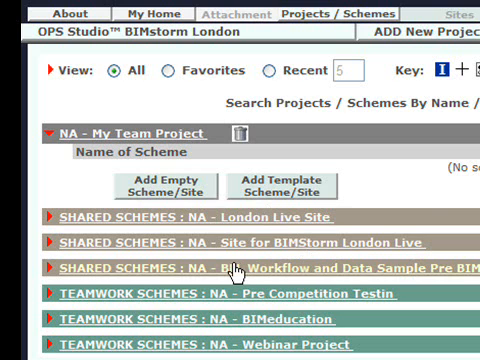
# Scroll the shared schemes list to locate the Step 1 scheme for My Team Project.
pyautogui.scroll(3)
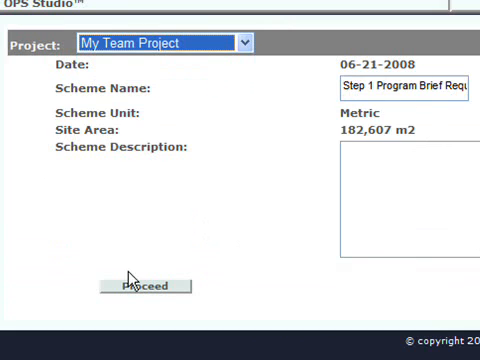
# Copy the Step 1 Program Brief scheme (site area 182,607 m2) into My Team Project.
pyautogui.click(20, 350)
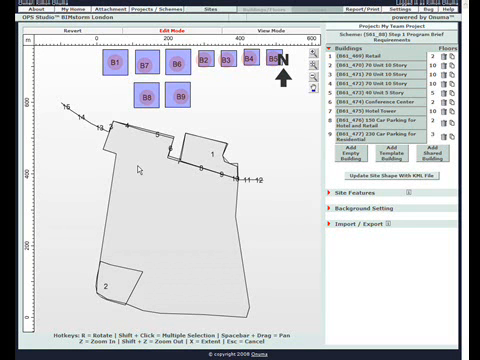
pyautogui.moveTo(104, 108)
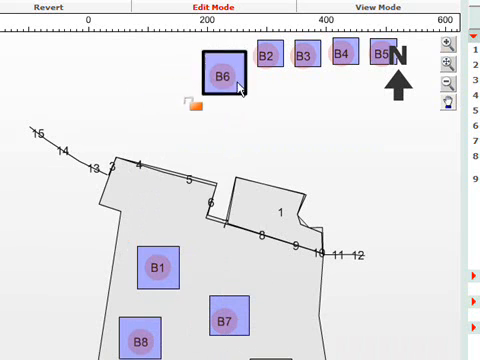
# Drag building B6 from the top row onto the site outline.
pyautogui.moveTo(222, 72); pyautogui.dragTo(280, 272)
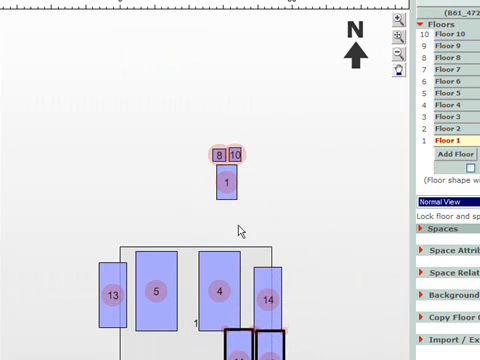
# Move space 1 into position inside the building's floor outline.
pyautogui.moveTo(228, 180); pyautogui.dragTo(176, 330)
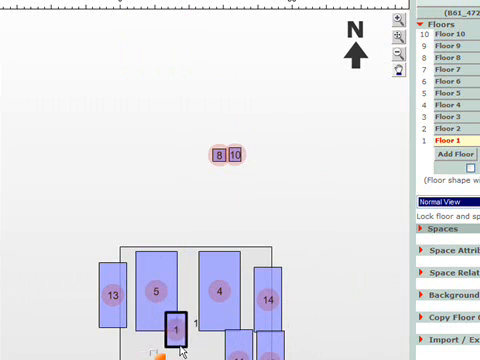